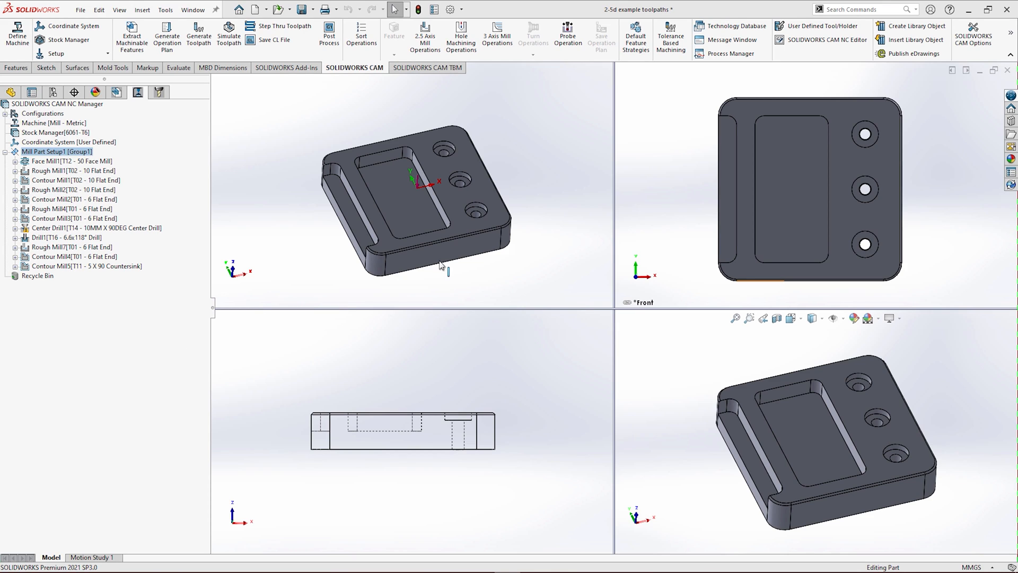
pyautogui.moveTo(653, 208)
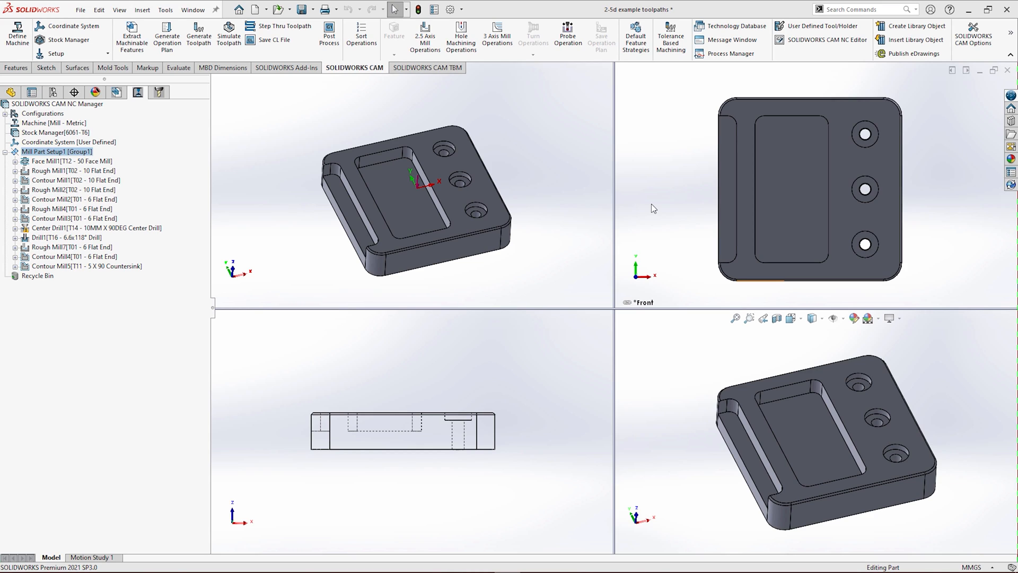
pyautogui.moveTo(619, 236)
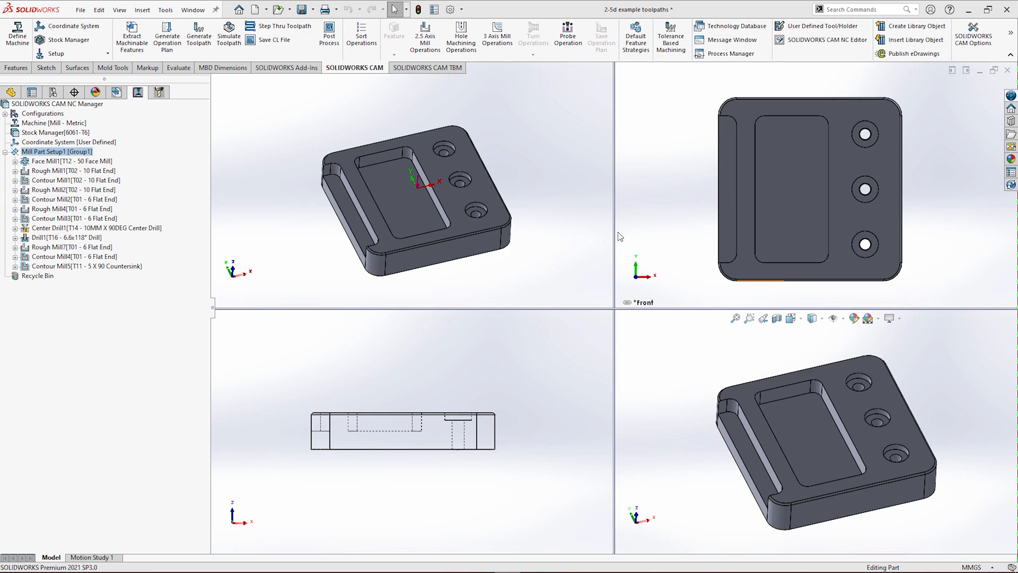
pyautogui.moveTo(361, 479)
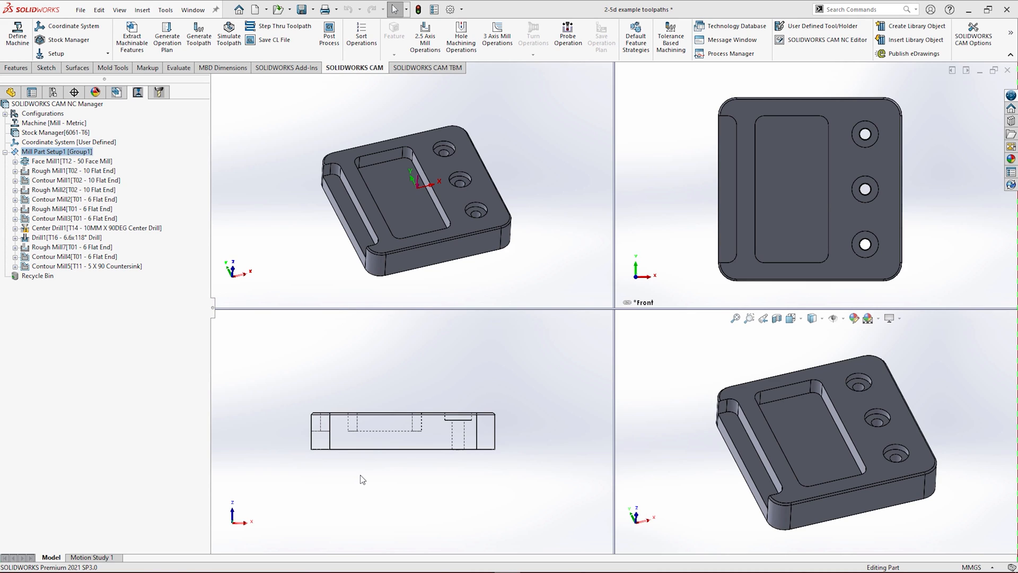
# Enlarge the isometric view of the plate and start a toolpath simulation at reduced playback speed.
pyautogui.click(386, 257)
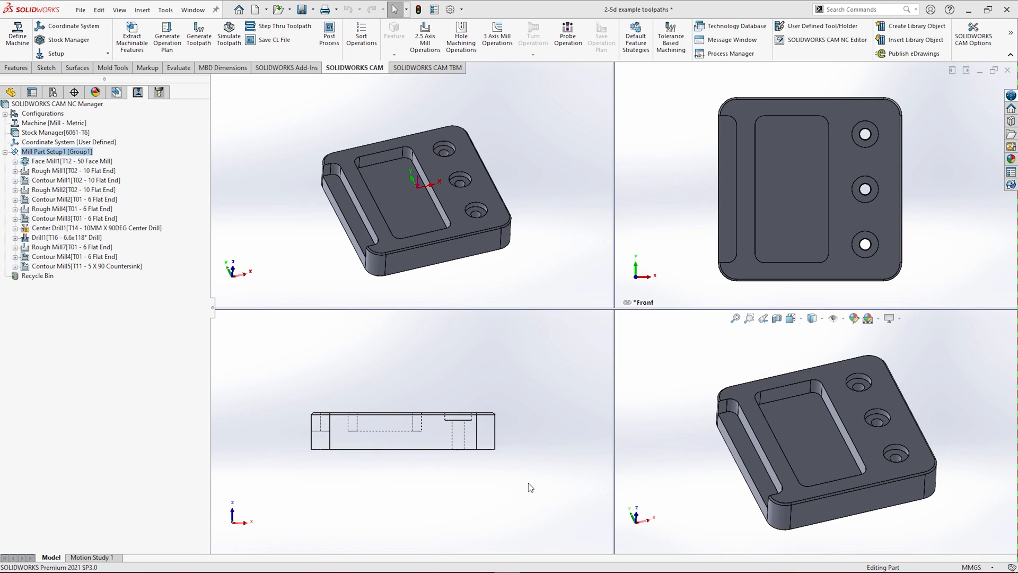
pyautogui.moveTo(304, 269)
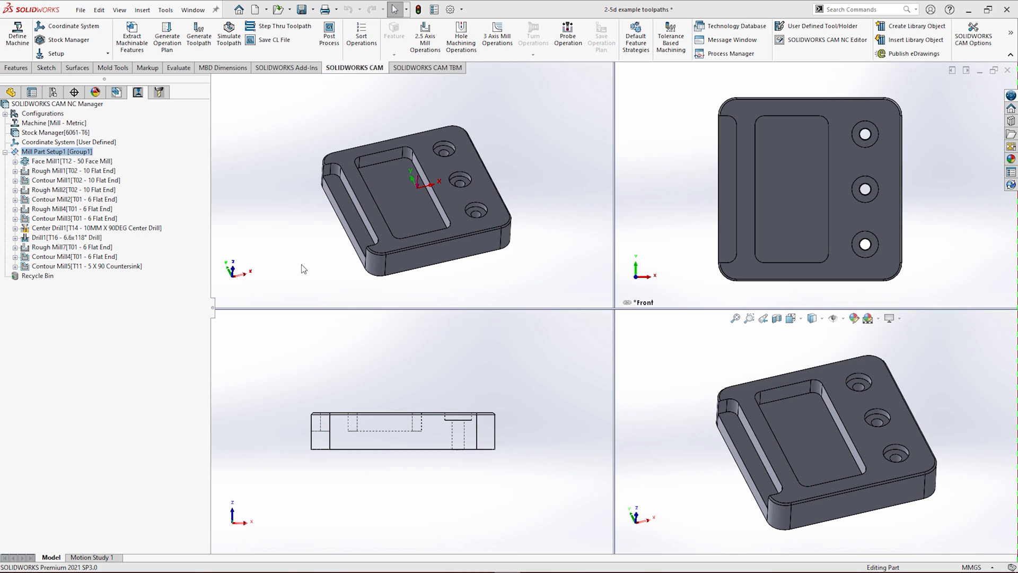
pyautogui.click(193, 9)
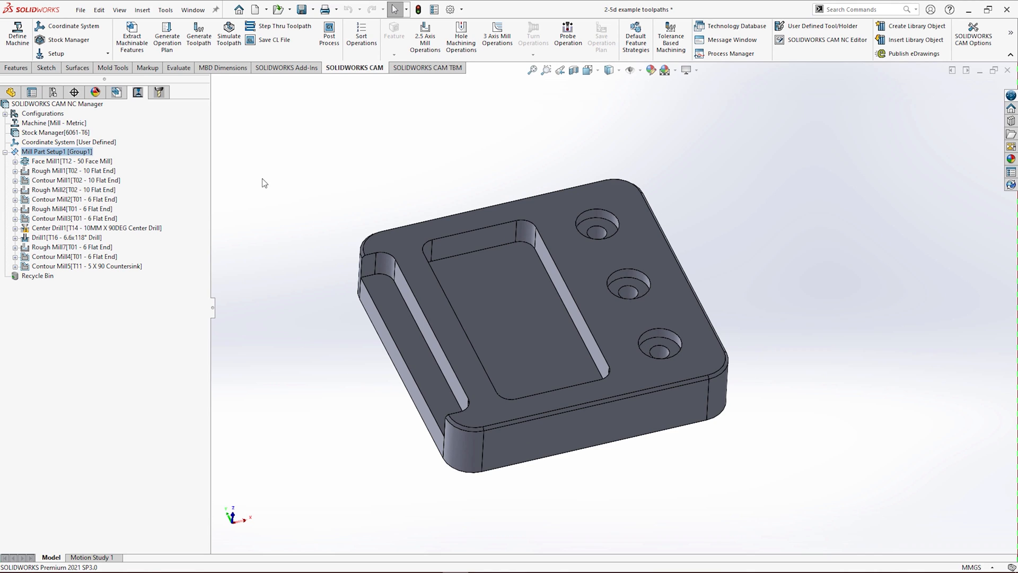
pyautogui.click(229, 33)
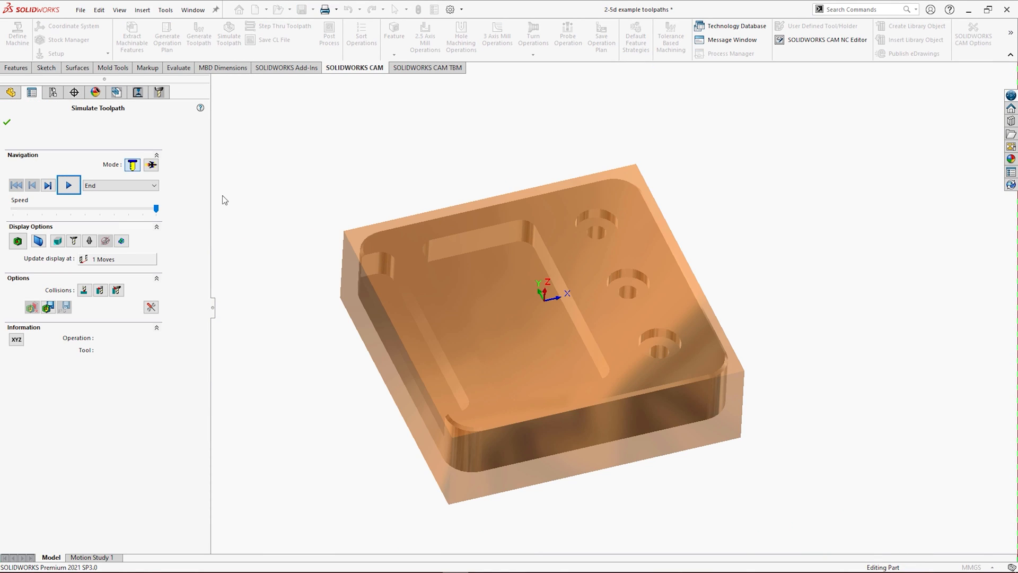
pyautogui.moveTo(155, 209); pyautogui.dragTo(46, 209)
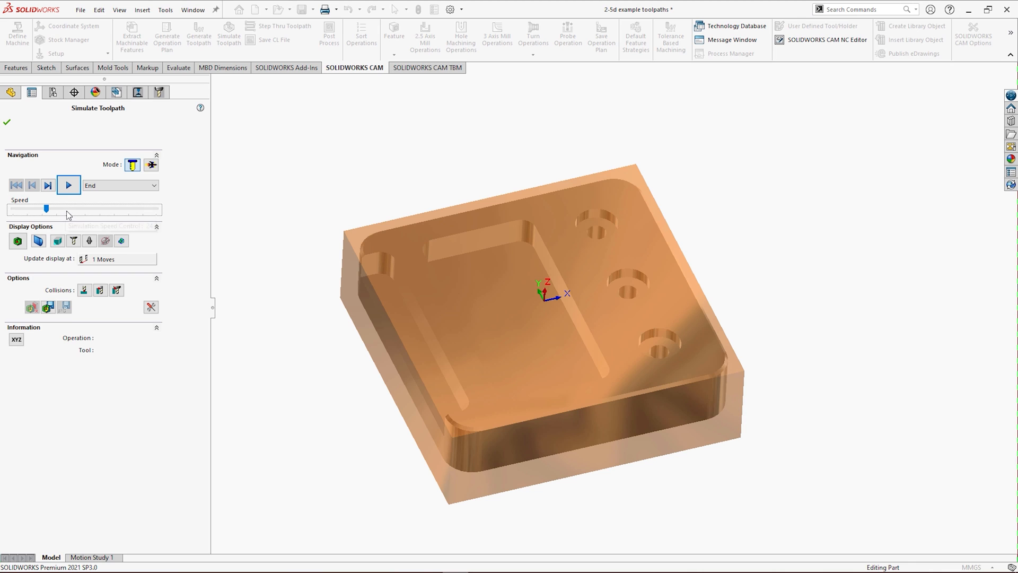
pyautogui.moveTo(69, 192)
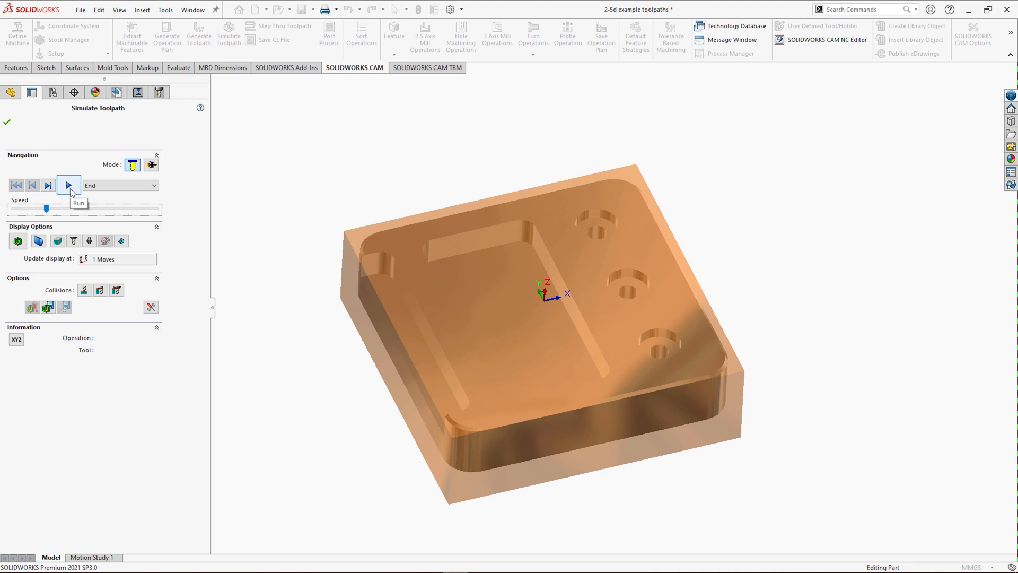
# Run the simulation through all operations to the final Contour Mill5 countersink, showing the complete tool and holder.
pyautogui.click(68, 184)
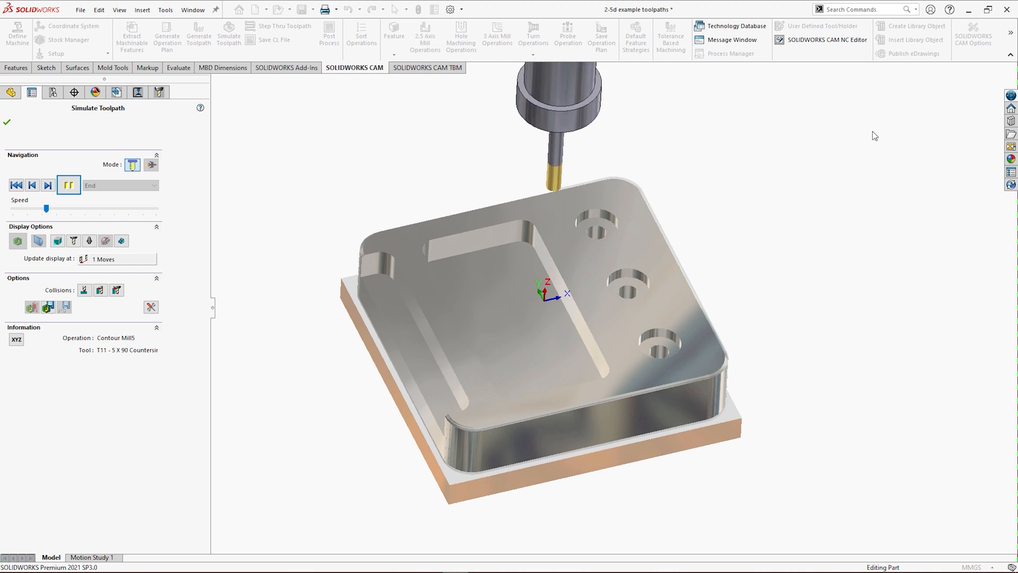
pyautogui.click(70, 184)
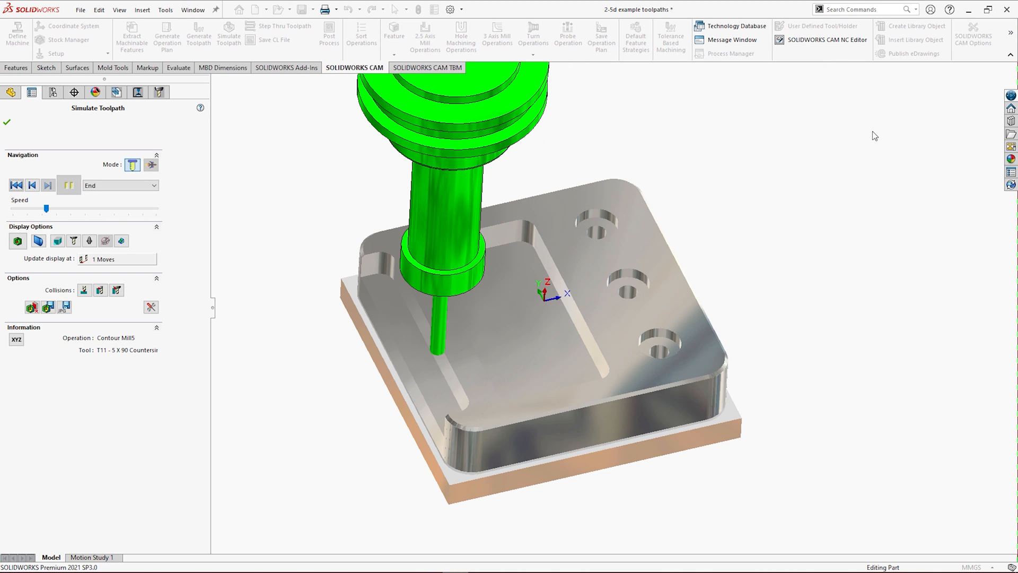